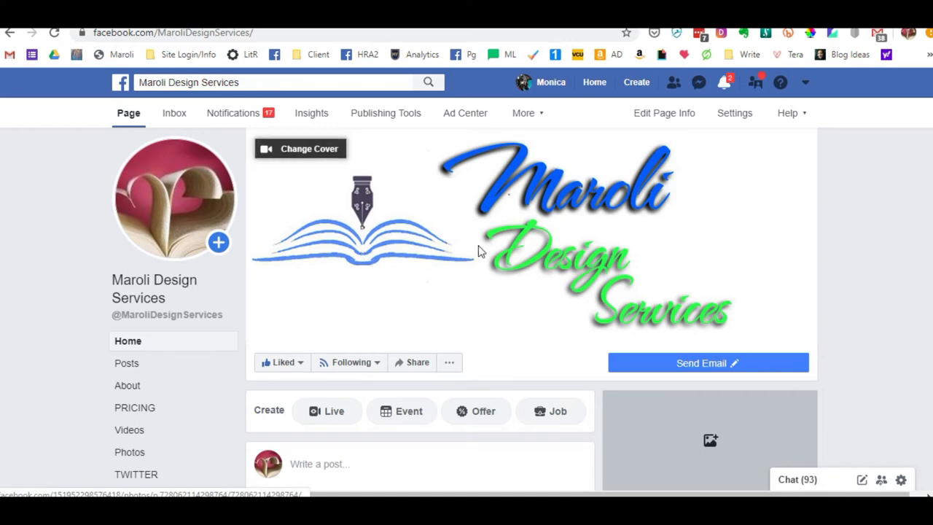
{"action": "mouse_move", "coordinate": [801, 224]}
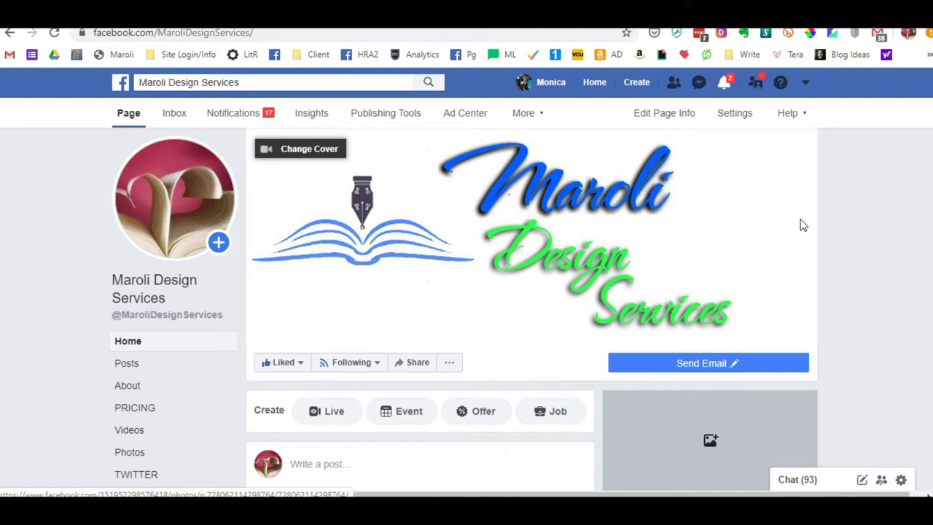
{"action": "mouse_move", "coordinate": [443, 279]}
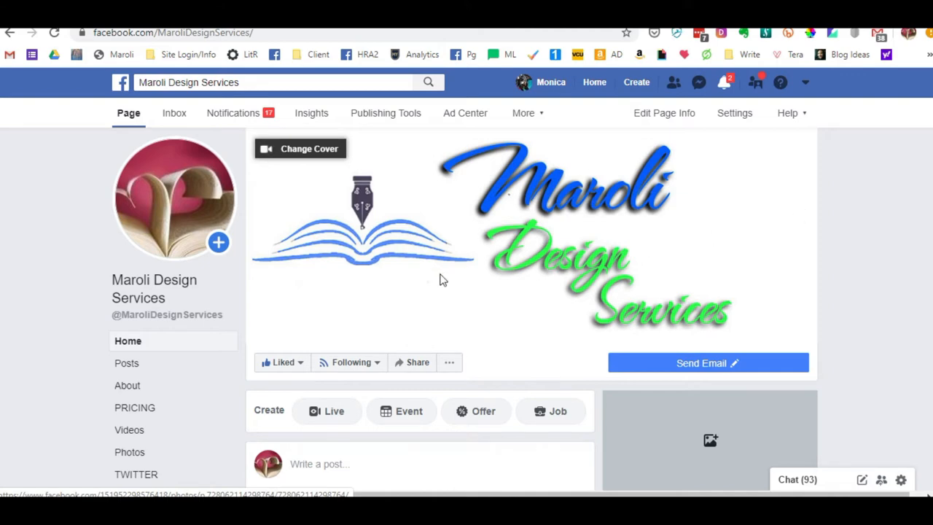
{"action": "mouse_move", "coordinate": [612, 332]}
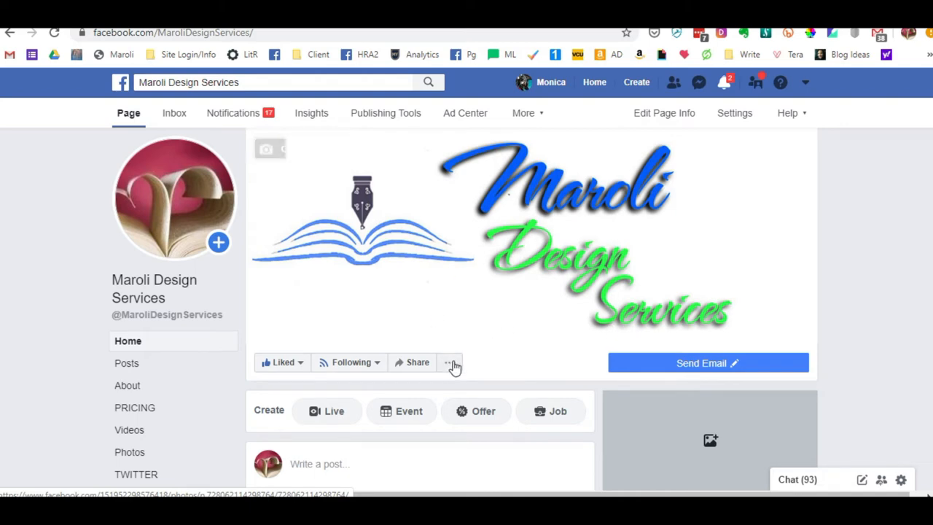
{"action": "mouse_move", "coordinate": [446, 183]}
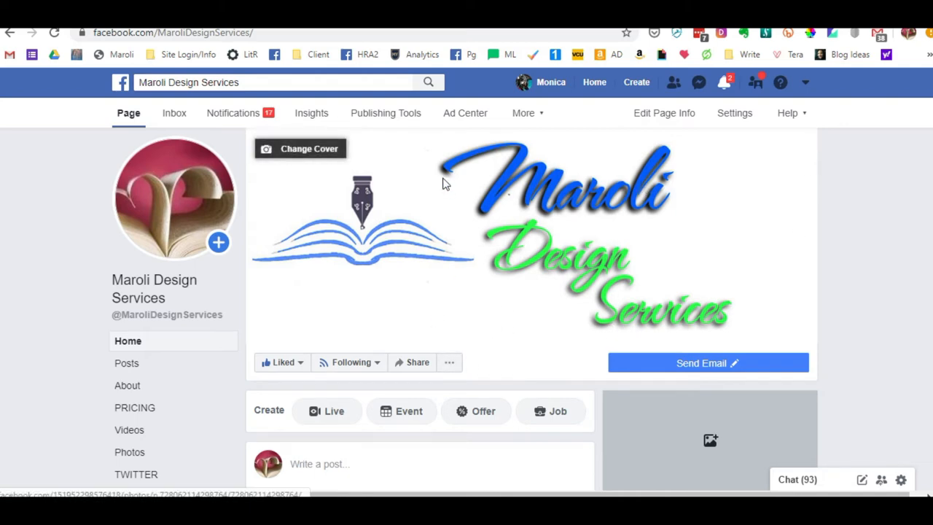
{"action": "mouse_move", "coordinate": [734, 114]}
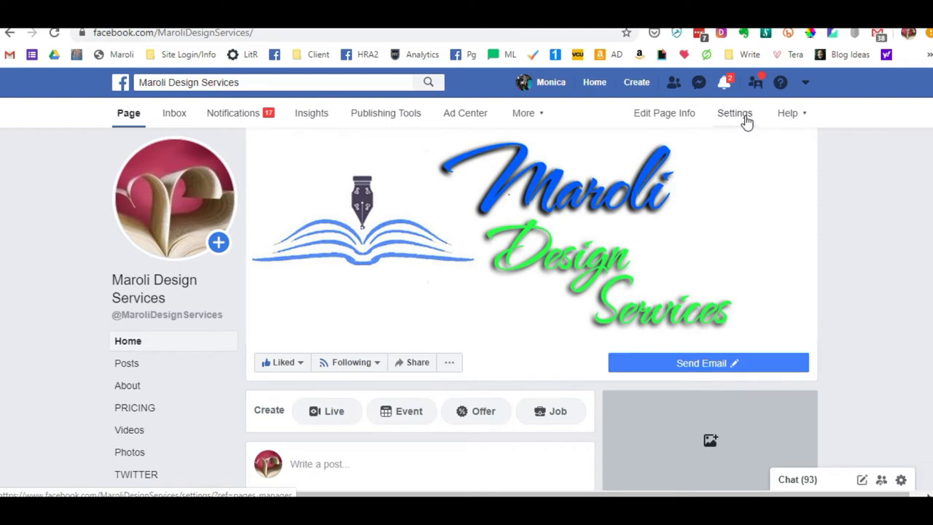
Step: Go to the business page's Settings and its Page Roles section
{"action": "left_click", "coordinate": [734, 113]}
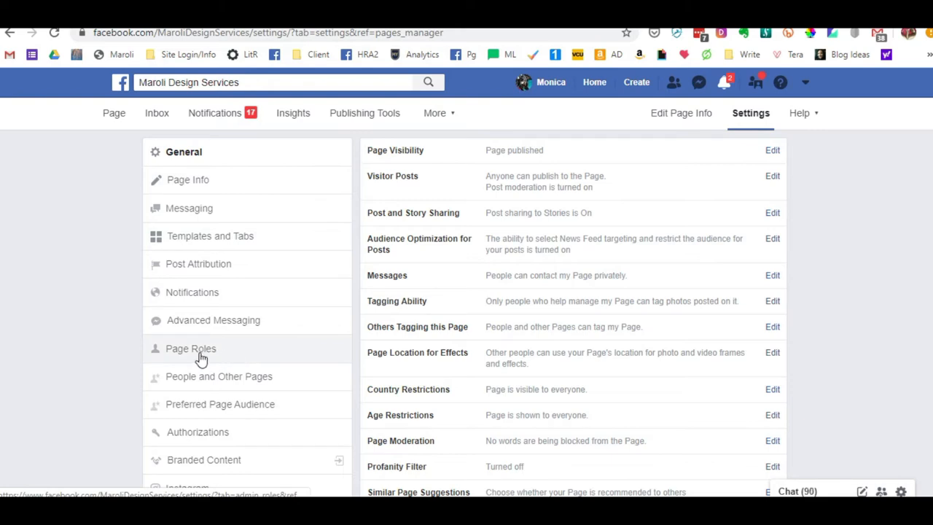
{"action": "left_click", "coordinate": [191, 348]}
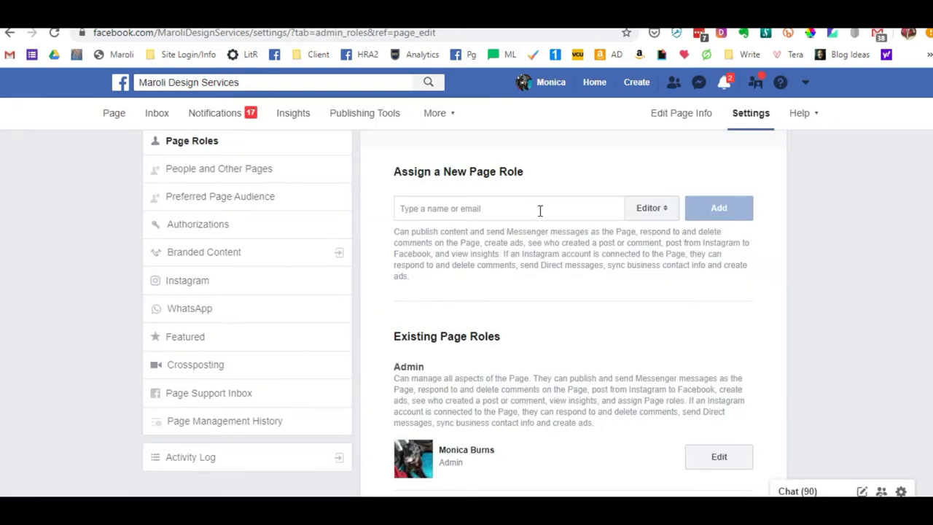
{"action": "mouse_move", "coordinate": [540, 347]}
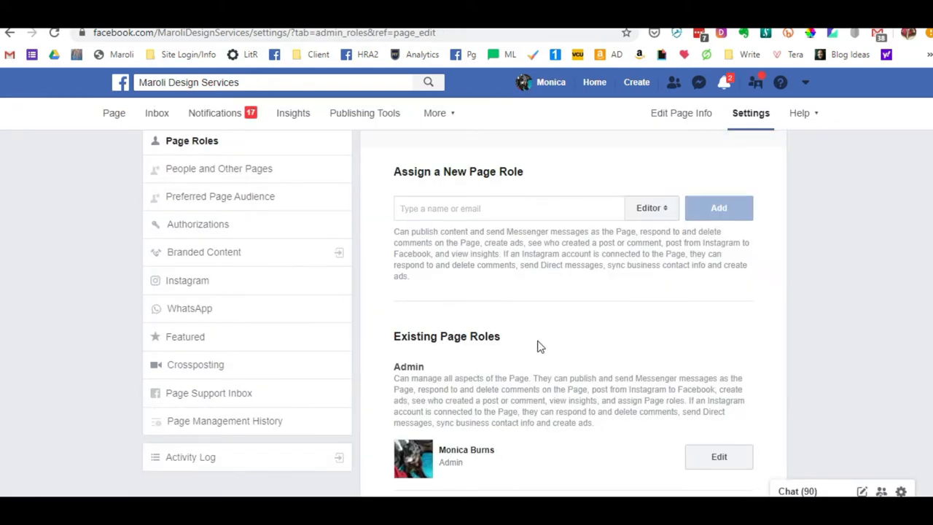
{"action": "mouse_move", "coordinate": [538, 344]}
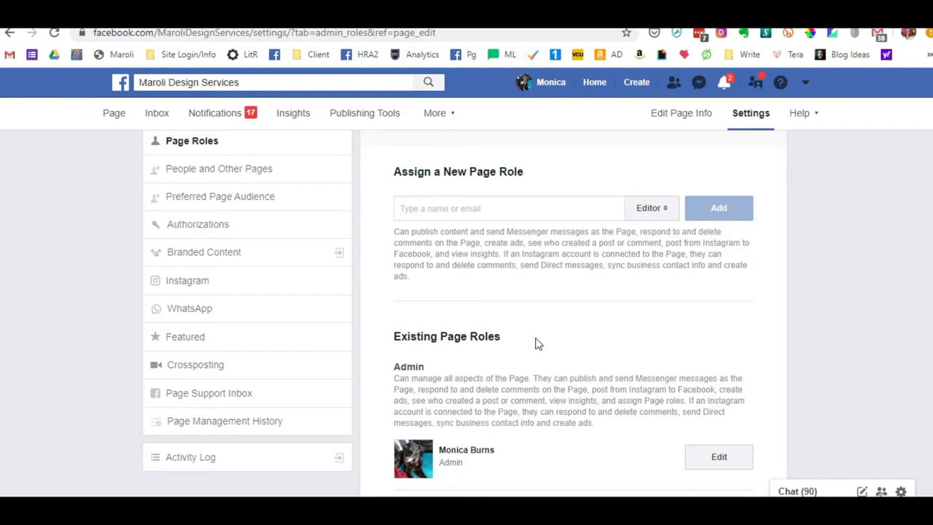
{"action": "mouse_move", "coordinate": [534, 341]}
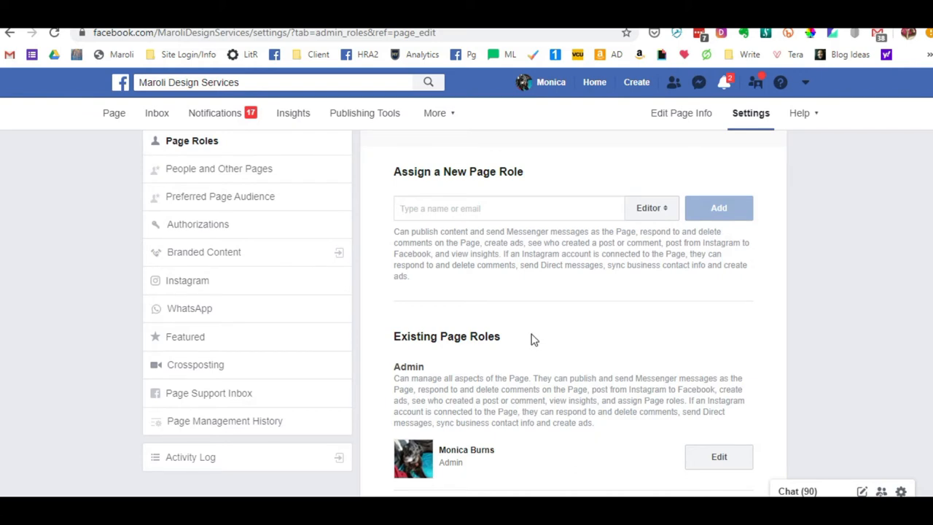
{"action": "mouse_move", "coordinate": [673, 236]}
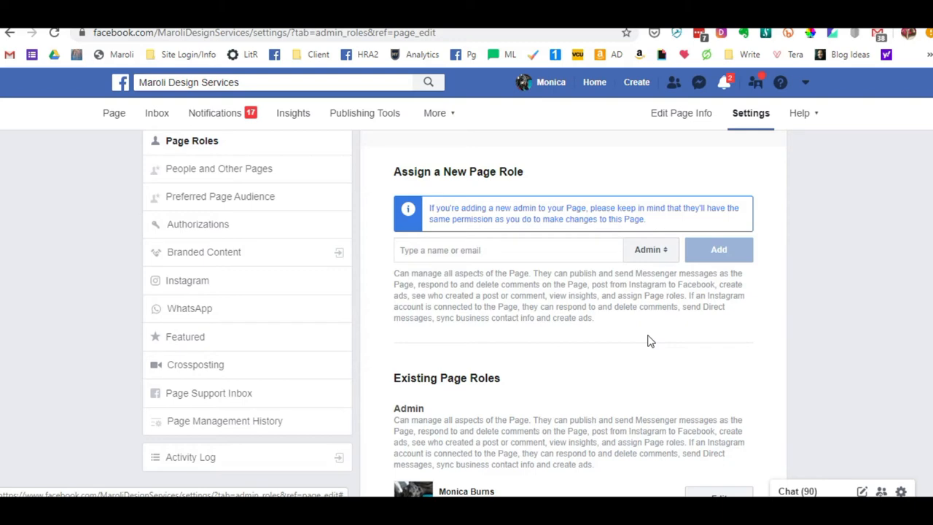
Step: Step the new-role picker through Editor, Moderator and Advertiser, then settle on Analyst
{"action": "left_click", "coordinate": [650, 249]}
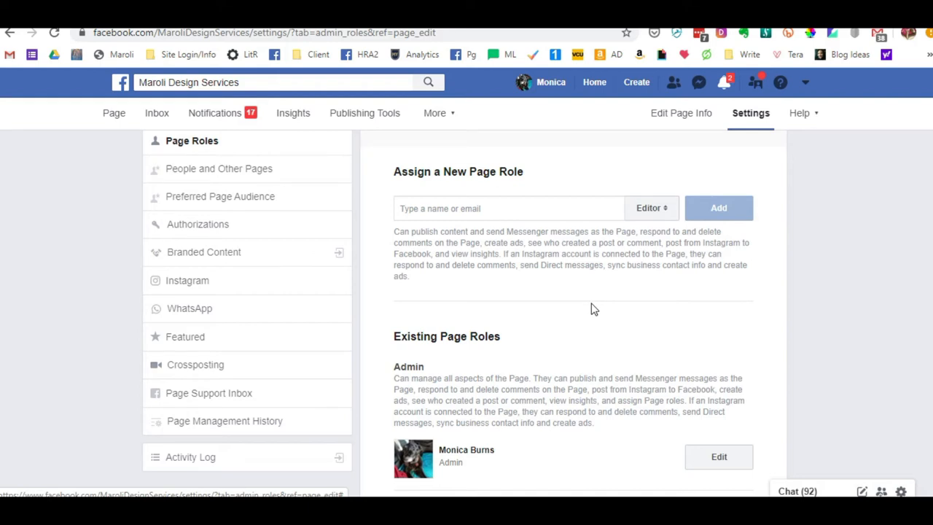
{"action": "left_click", "coordinate": [649, 207]}
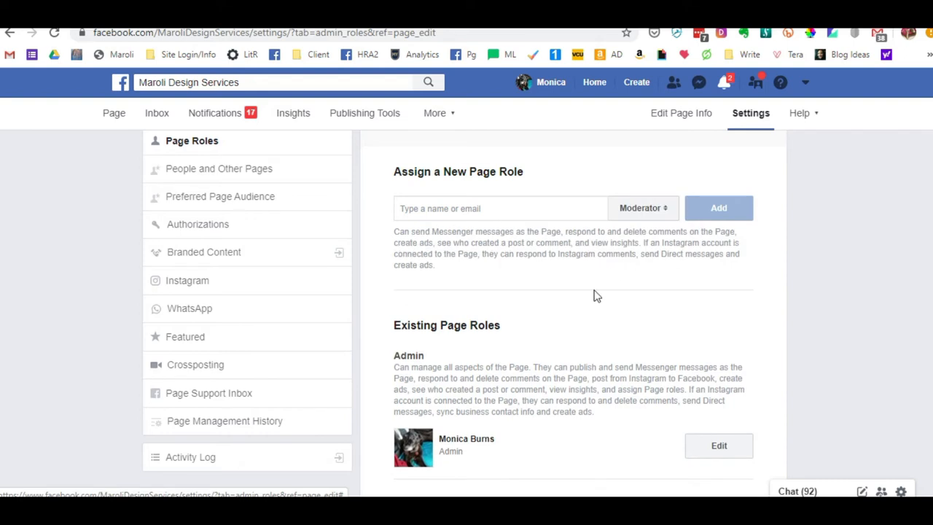
{"action": "mouse_move", "coordinate": [595, 294]}
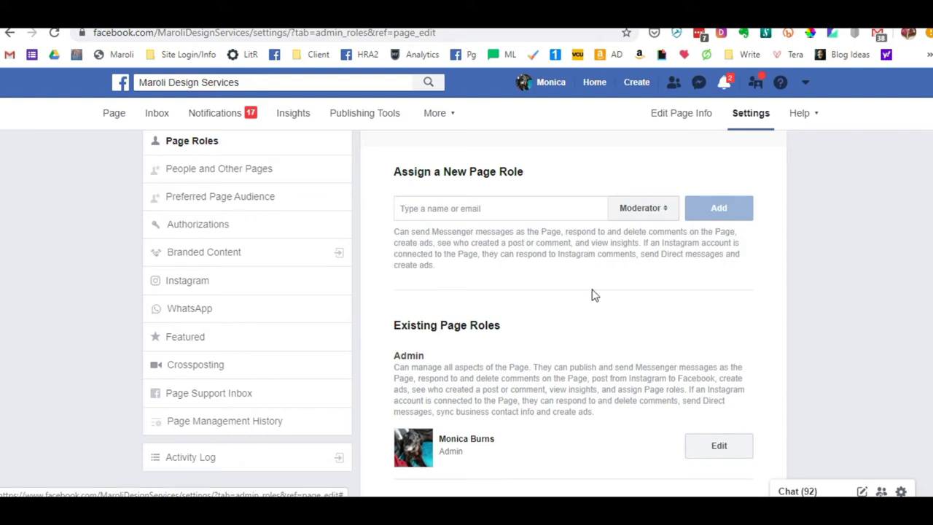
{"action": "mouse_move", "coordinate": [654, 242]}
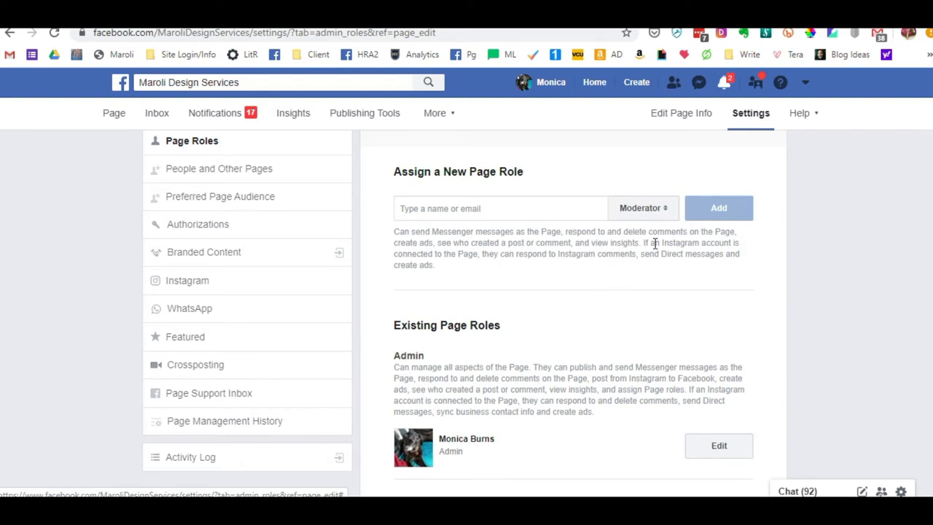
{"action": "left_click", "coordinate": [641, 207]}
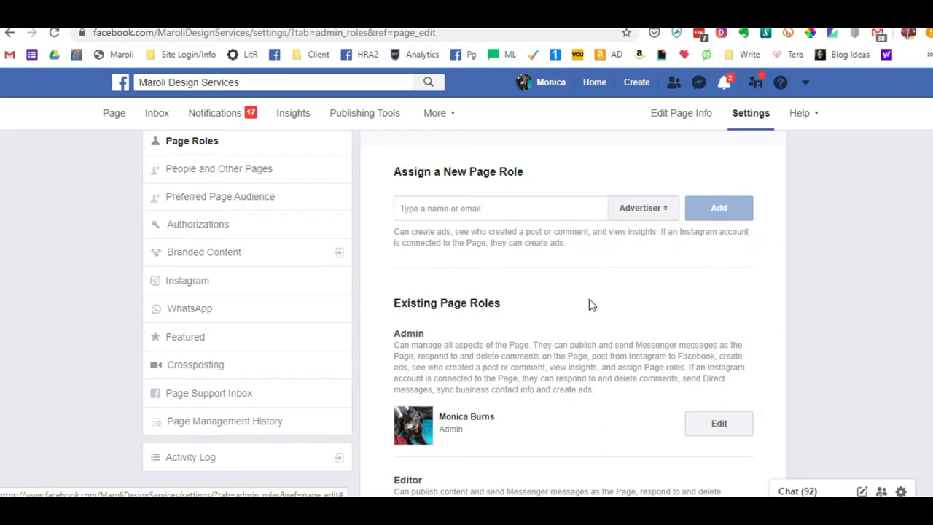
{"action": "mouse_move", "coordinate": [589, 275]}
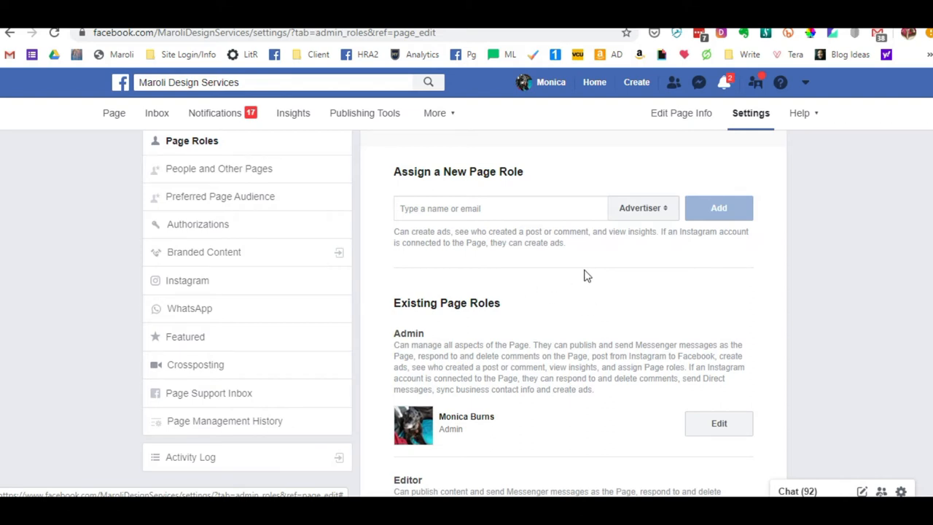
{"action": "left_click", "coordinate": [641, 207]}
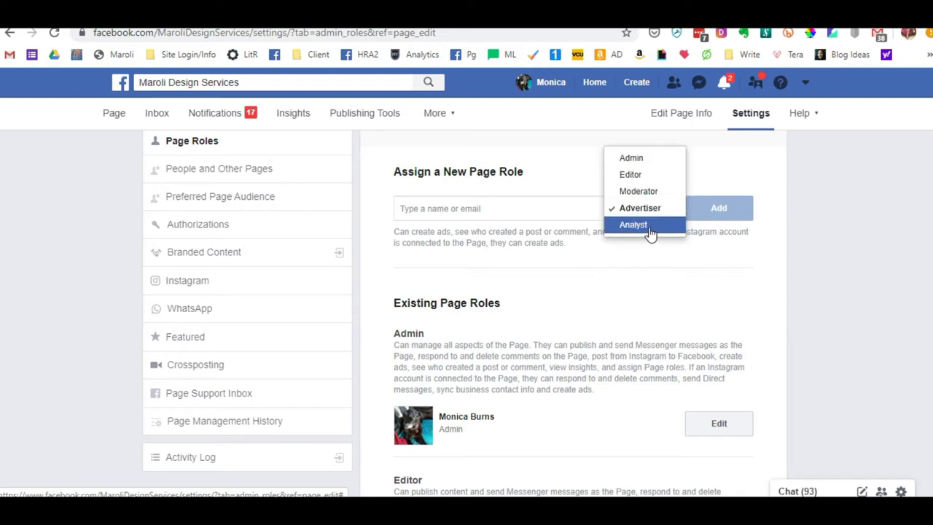
{"action": "left_click", "coordinate": [632, 225]}
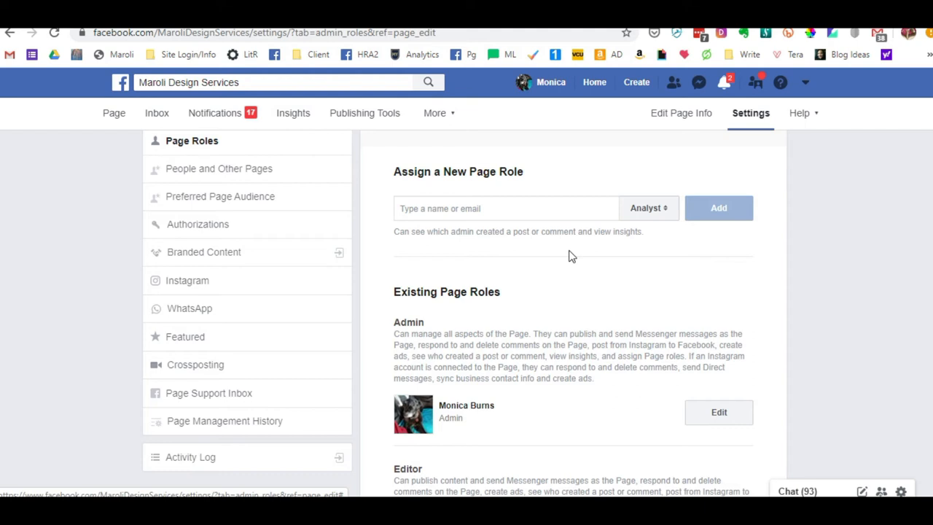
Step: Switch the new role from Editor to Admin and focus the name or email field
{"action": "left_click", "coordinate": [647, 207]}
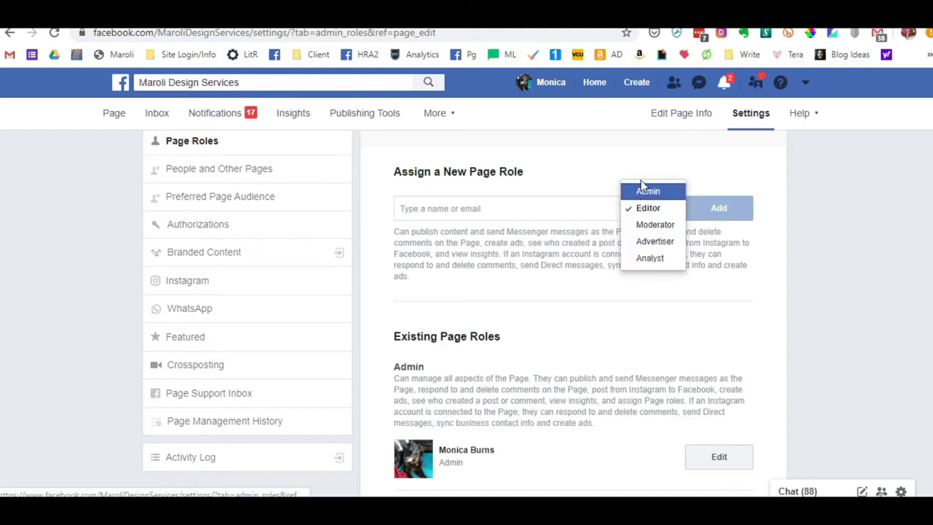
{"action": "left_click", "coordinate": [647, 207]}
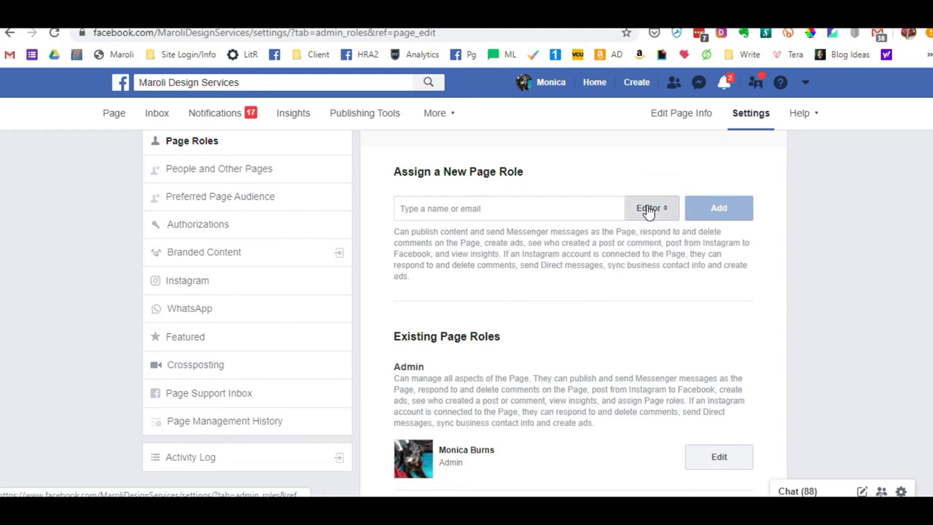
{"action": "left_click", "coordinate": [650, 207]}
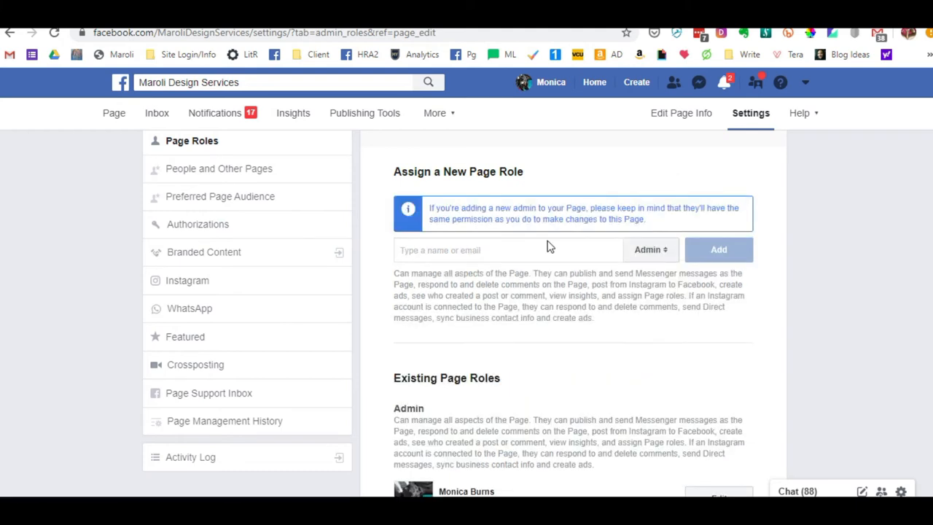
{"action": "left_click", "coordinate": [474, 251]}
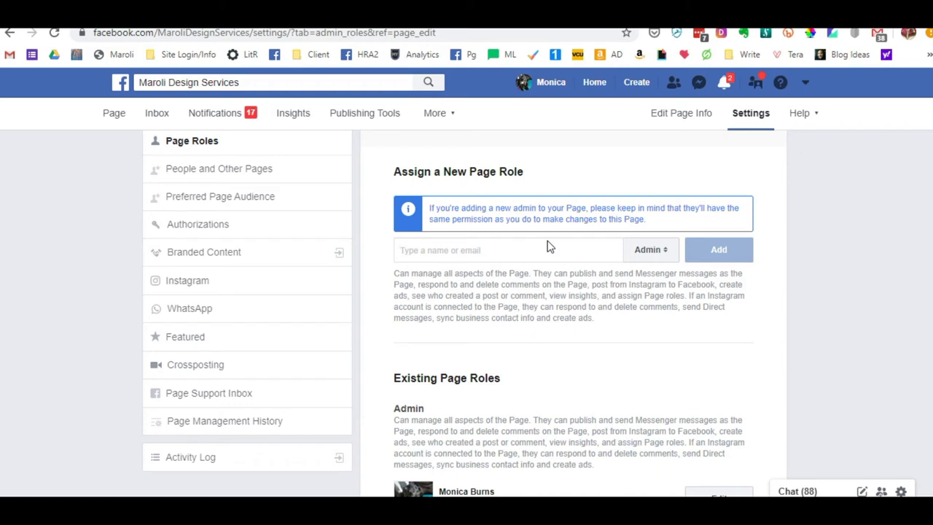
{"action": "left_click", "coordinate": [473, 250]}
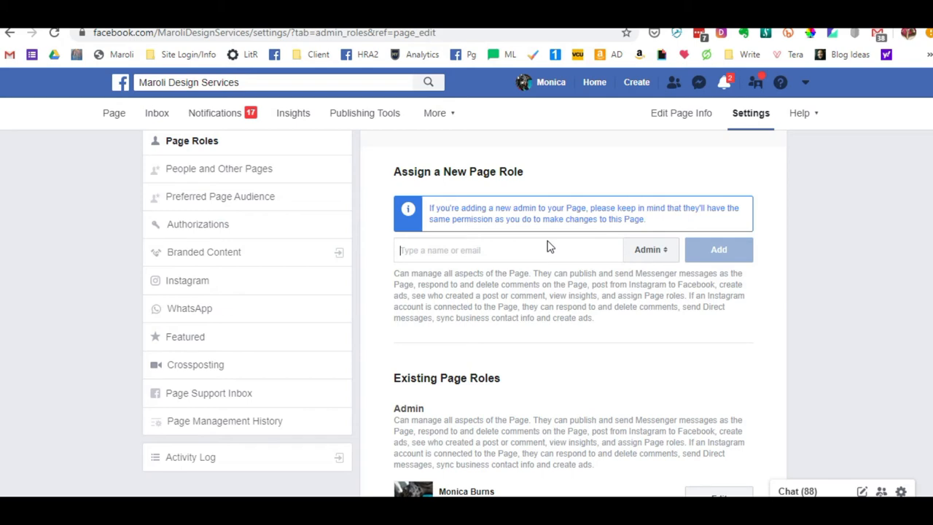
Step: Enter 'MAro', pick the suggested friend, add them as Admin and confirm with the password
{"action": "type", "text": "MAro"}
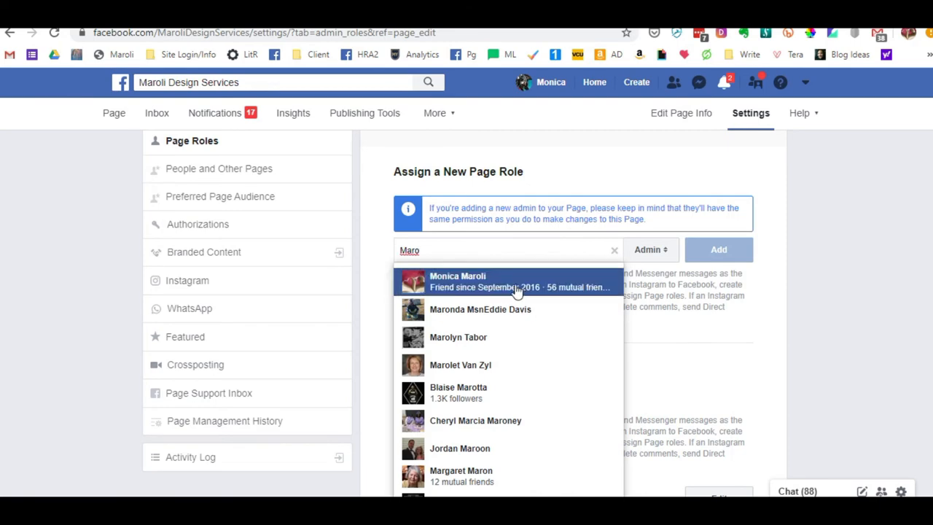
{"action": "left_click", "coordinate": [457, 282]}
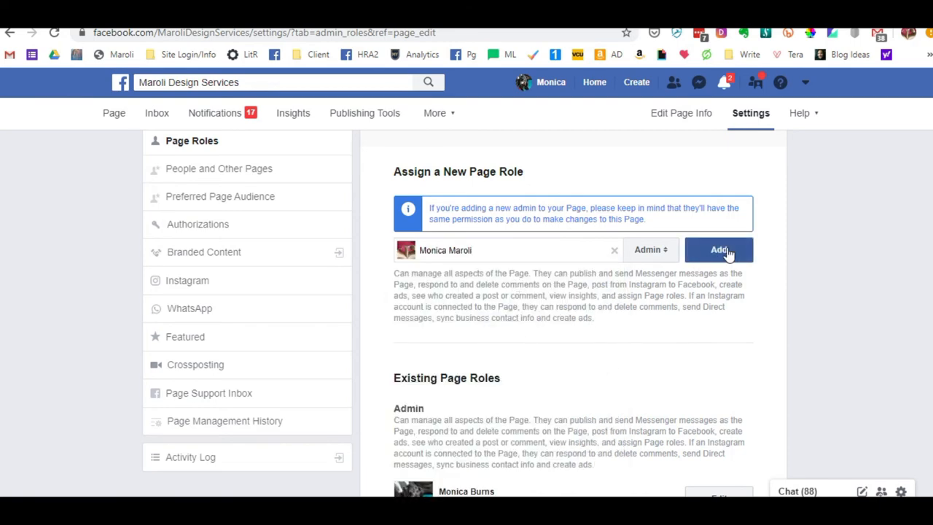
{"action": "left_click", "coordinate": [719, 249]}
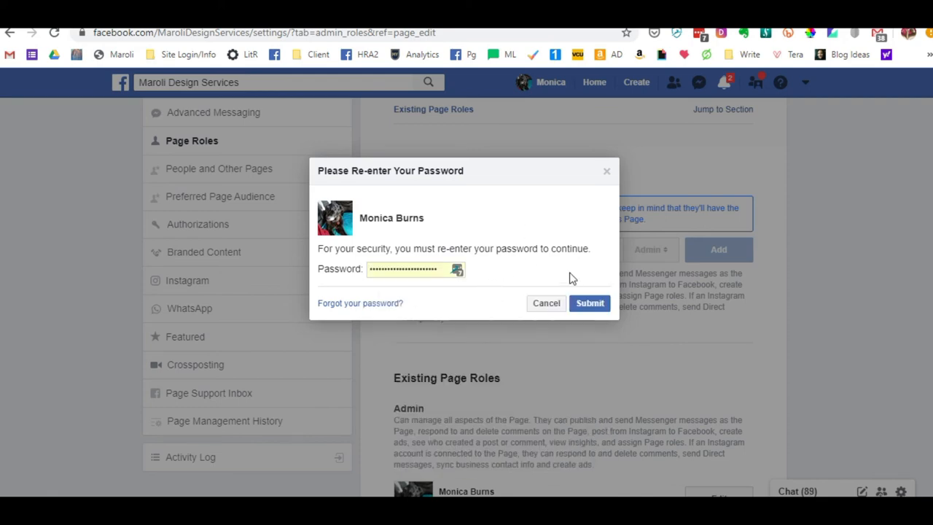
{"action": "left_click", "coordinate": [588, 302]}
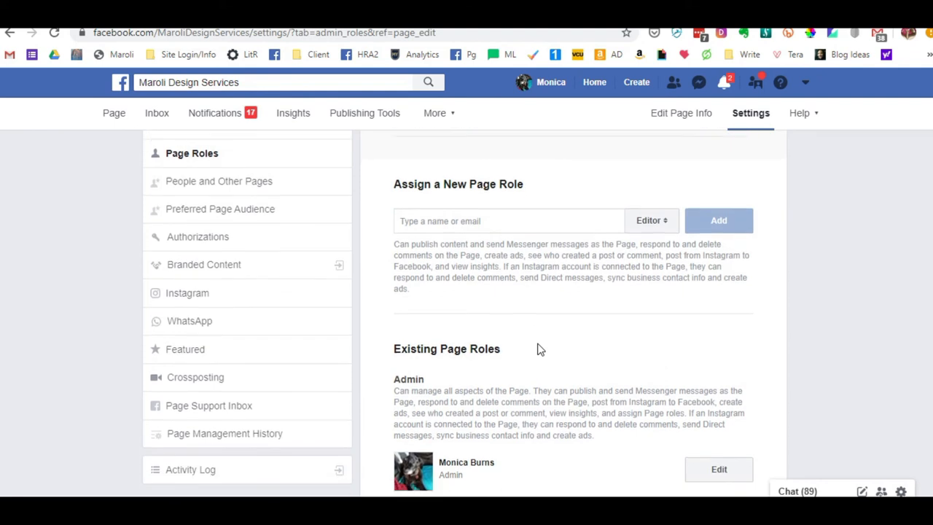
{"action": "scroll", "scroll_direction": "down", "scroll_amount": 3}
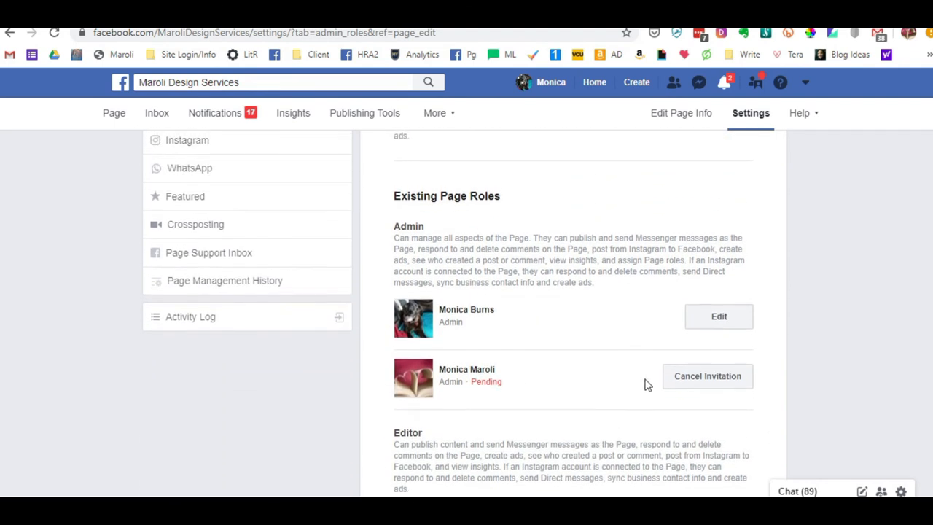
{"action": "mouse_move", "coordinate": [517, 381]}
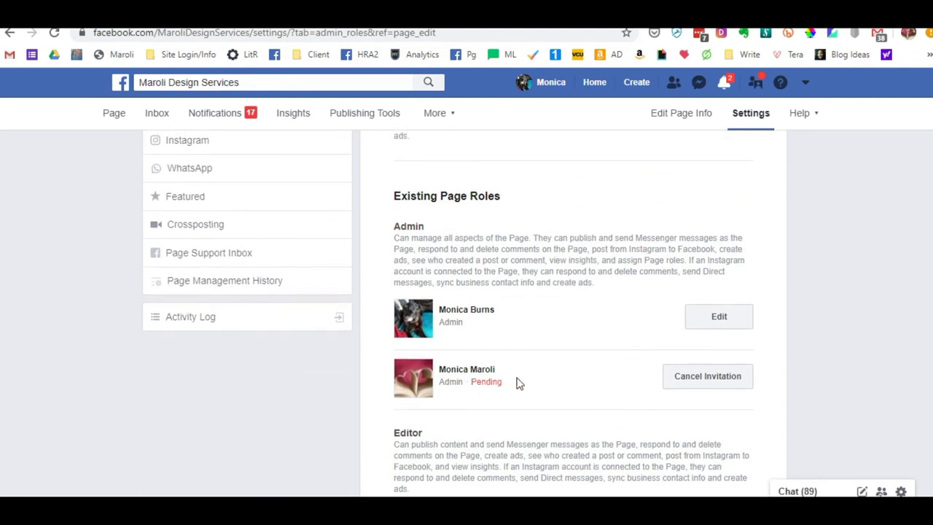
{"action": "mouse_move", "coordinate": [532, 385]}
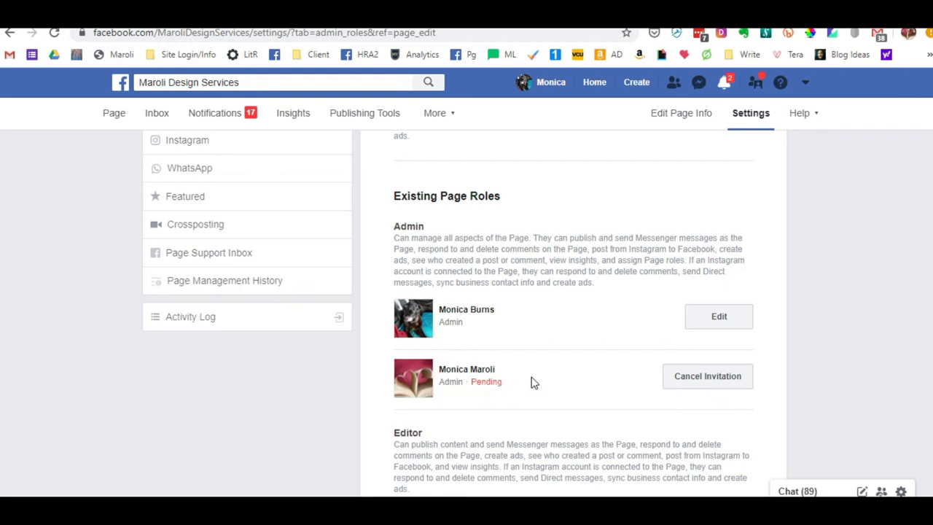
{"action": "mouse_move", "coordinate": [737, 376]}
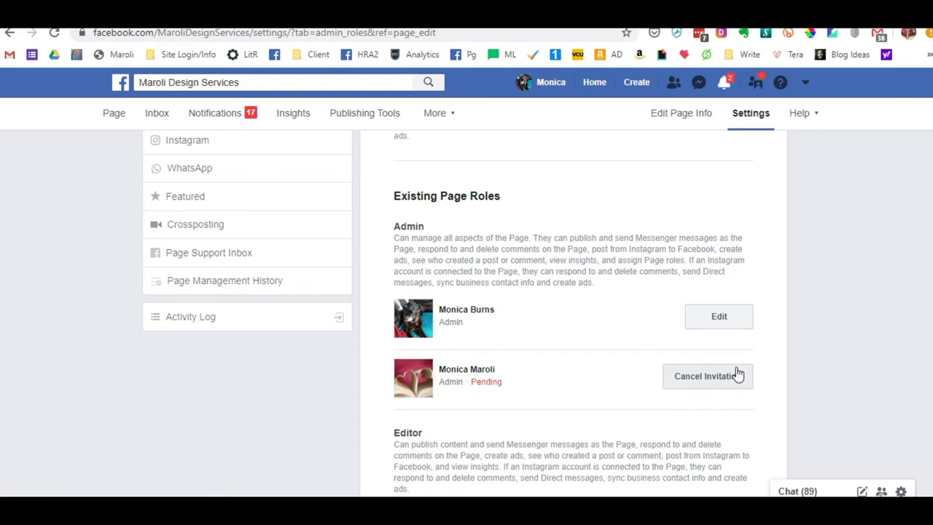
{"action": "mouse_move", "coordinate": [598, 405]}
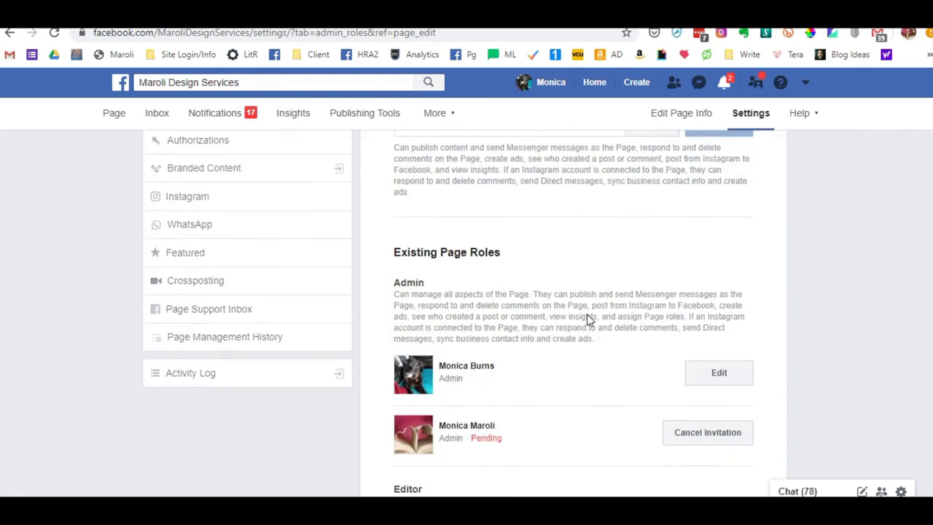
{"action": "scroll", "scroll_direction": "down", "scroll_amount": 3}
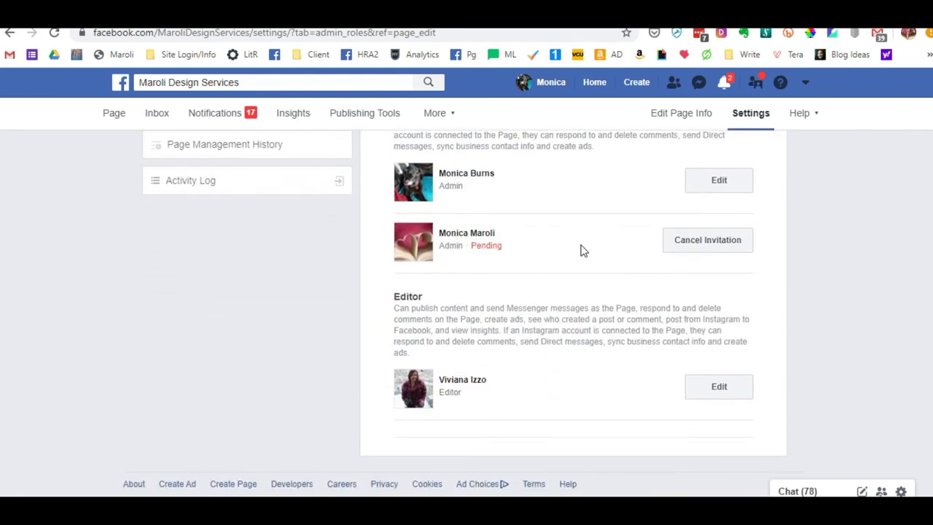